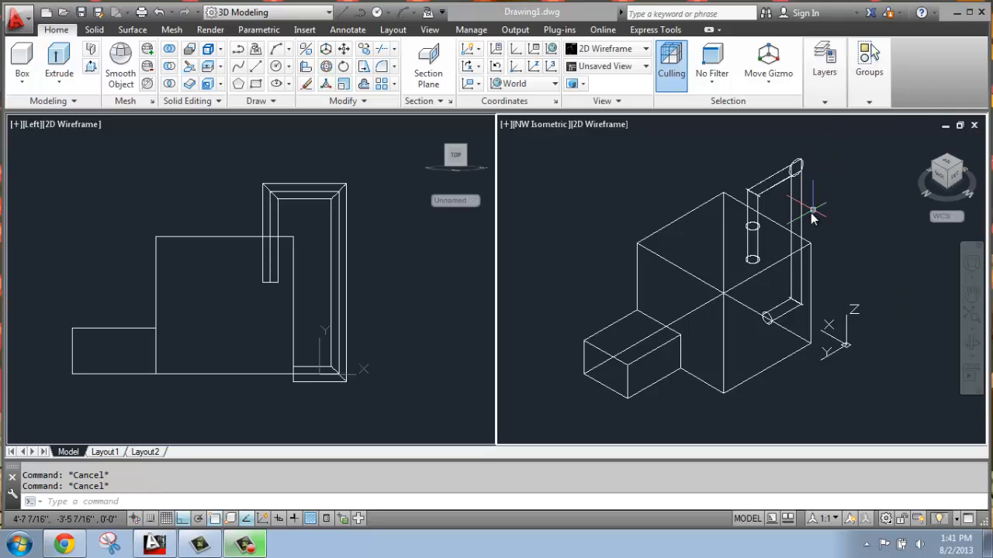
{"action": "mouse_move", "coordinate": [841, 242]}
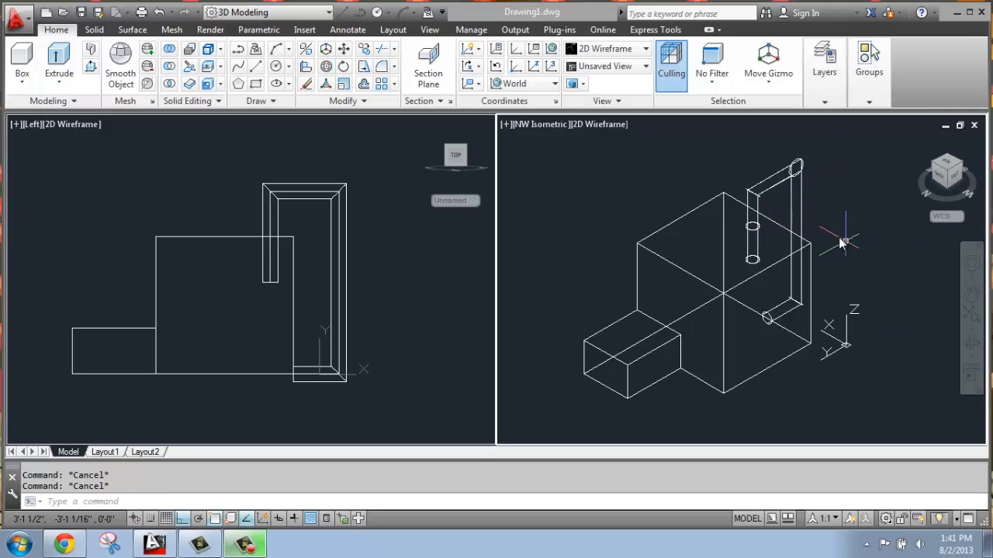
{"action": "mouse_move", "coordinate": [214, 214]}
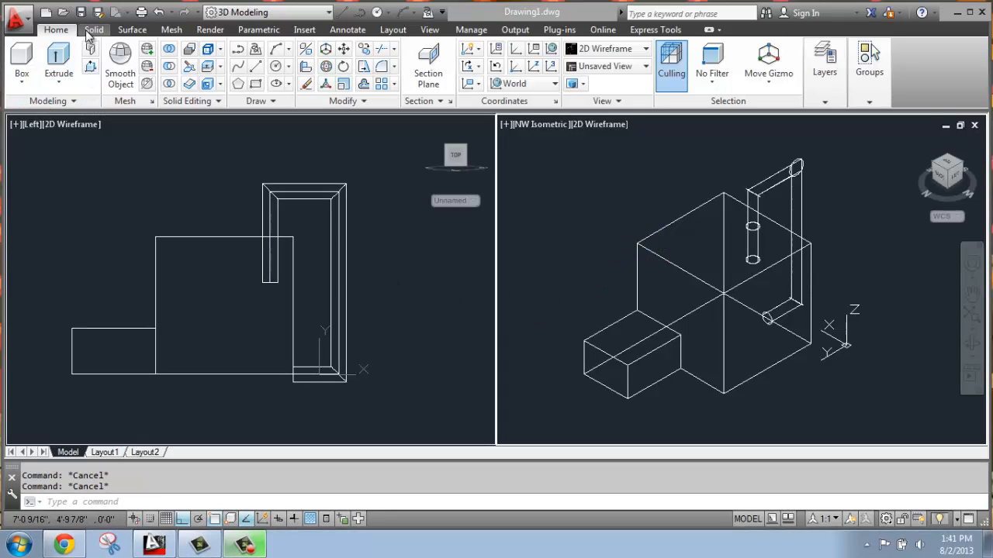
Show the Solid editing tools on the ribbon.
{"action": "left_click", "coordinate": [93, 30]}
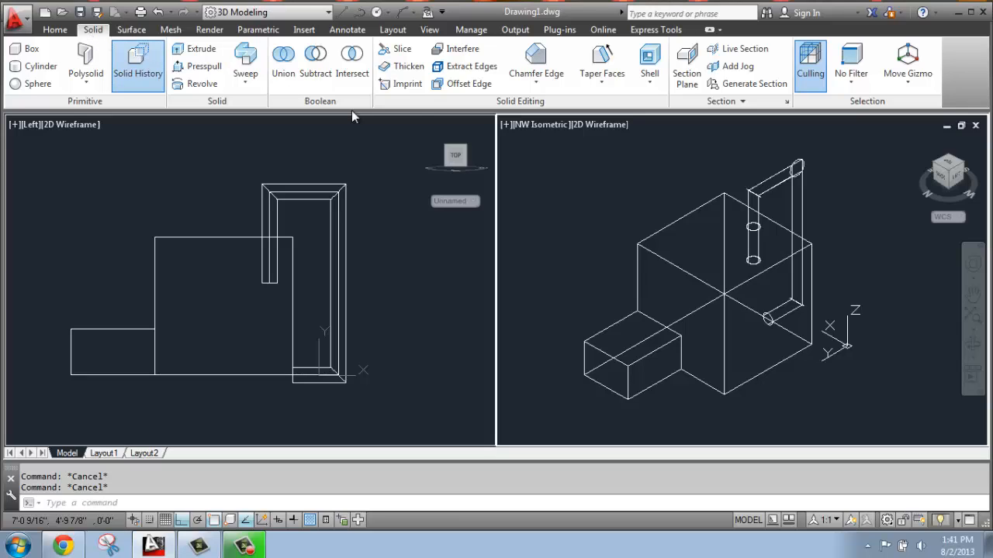
{"action": "mouse_move", "coordinate": [524, 106]}
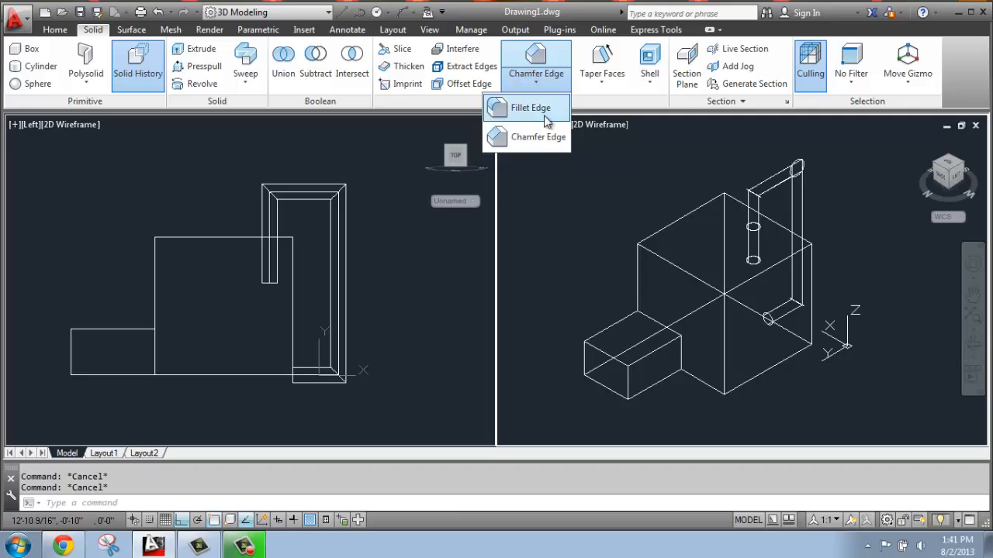
{"action": "mouse_move", "coordinate": [538, 136]}
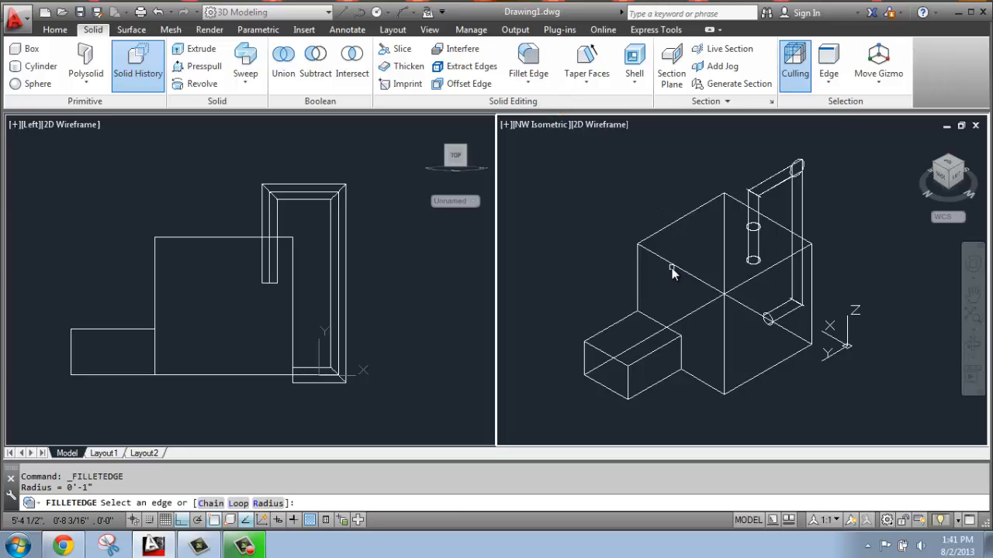
{"action": "mouse_move", "coordinate": [654, 270]}
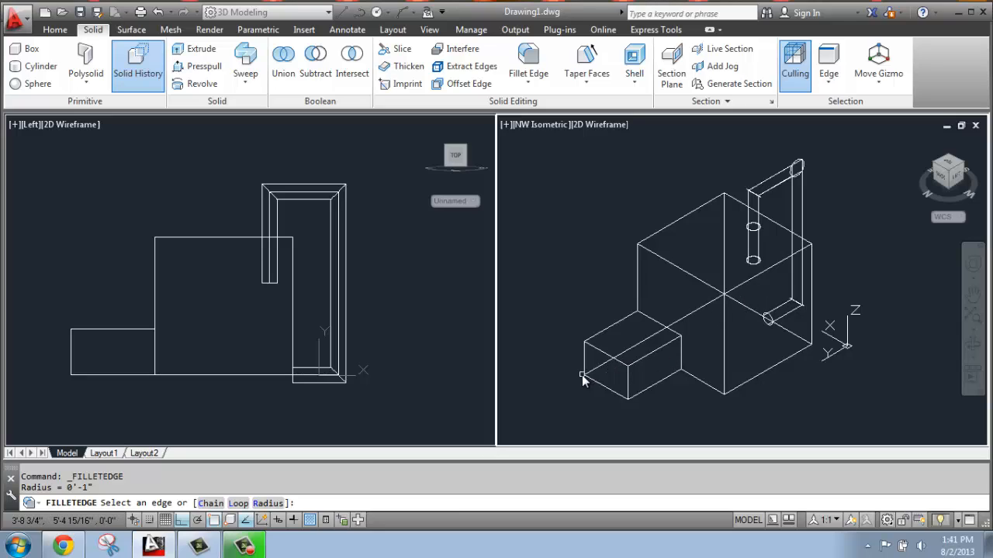
{"action": "mouse_move", "coordinate": [698, 248]}
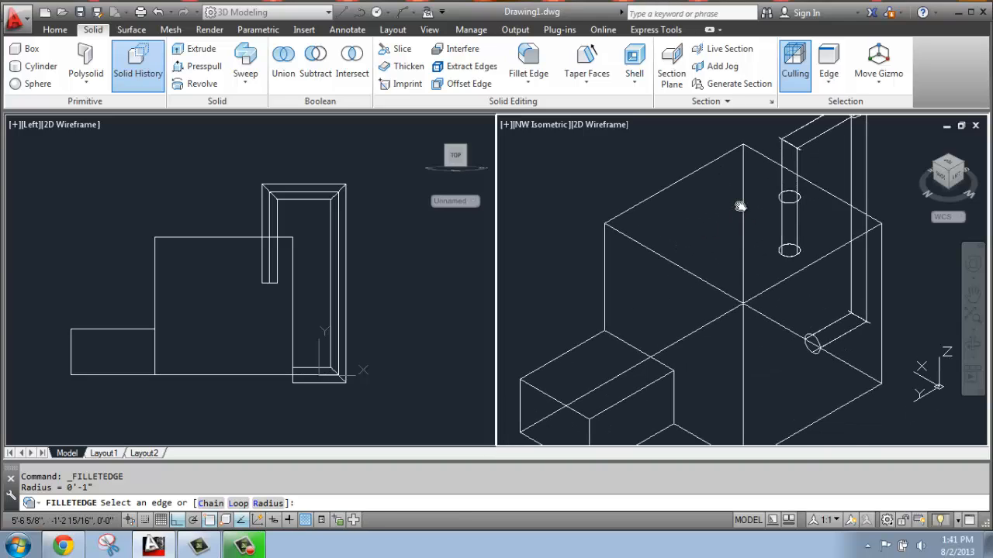
{"action": "mouse_move", "coordinate": [624, 254]}
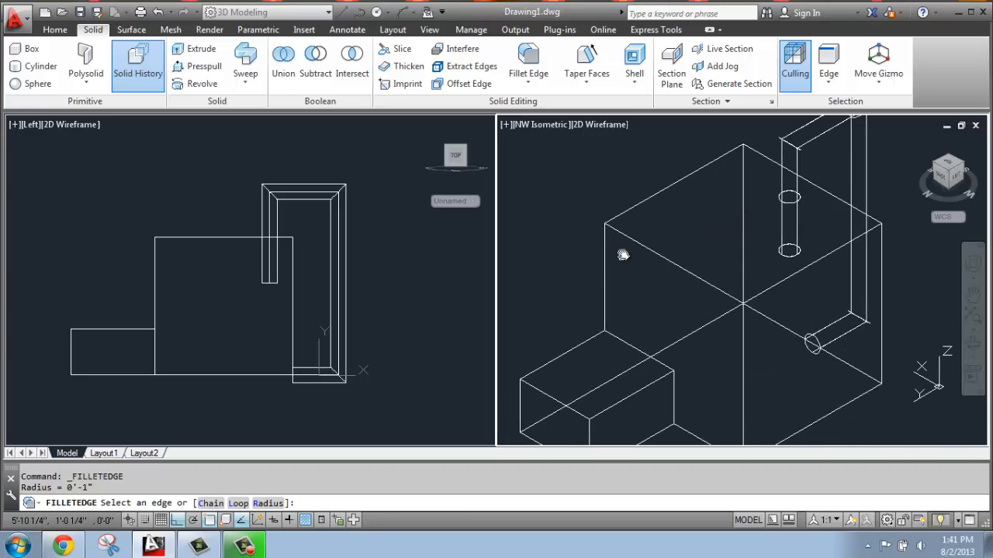
{"action": "mouse_move", "coordinate": [608, 253]}
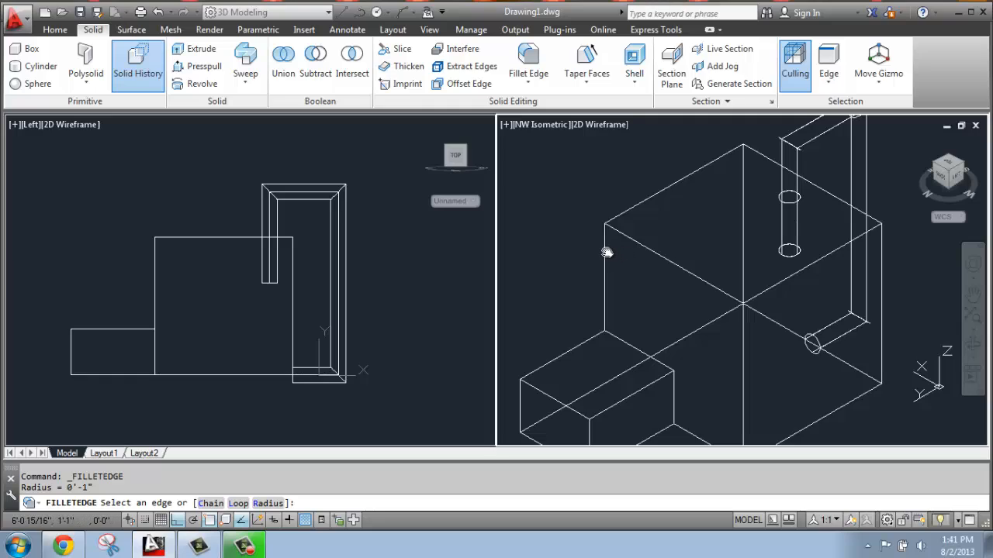
{"action": "mouse_move", "coordinate": [598, 256]}
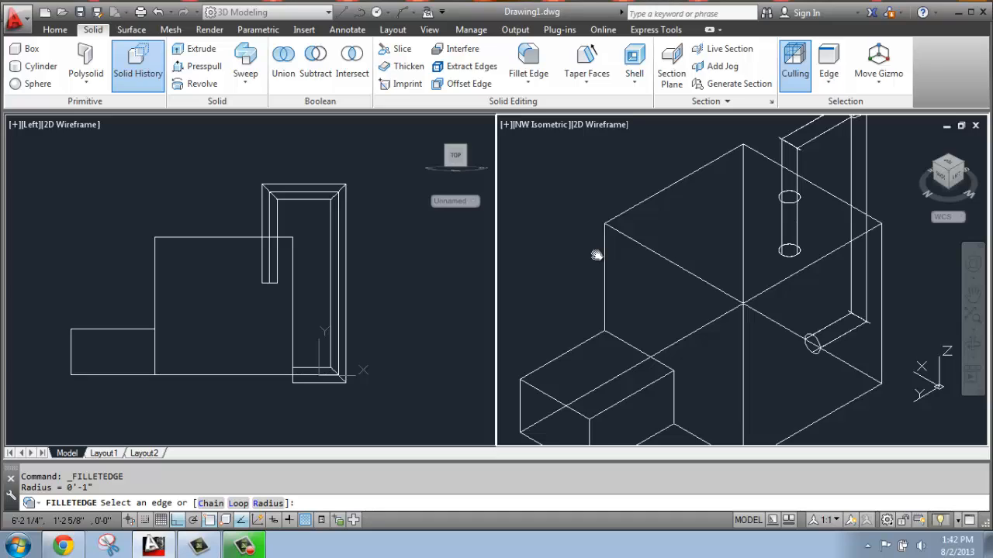
Choose the Radius option at the FILLETEDGE prompt to replace the 1-inch value.
{"action": "type", "text": "r"}
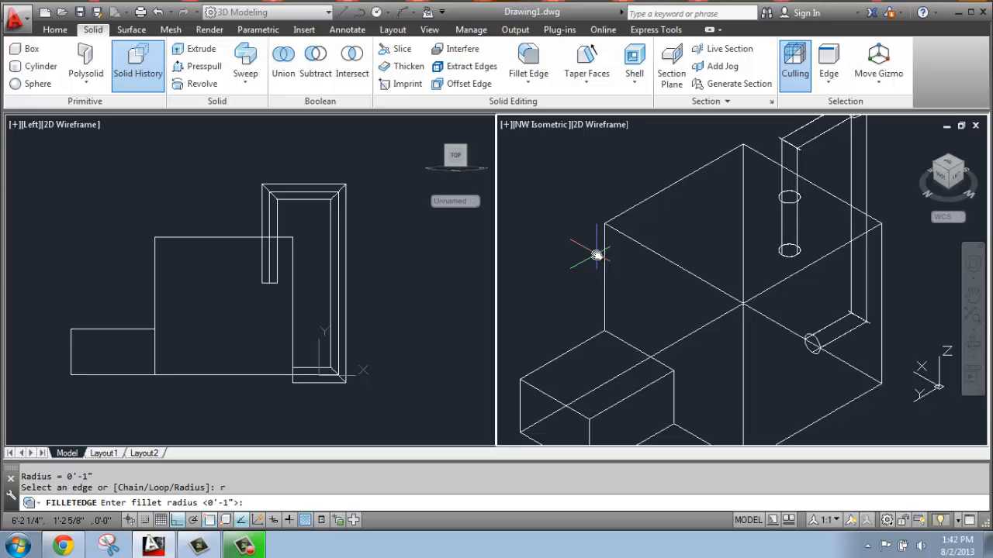
Preview a radius 3 fillet on the top edge loop of the large box.
{"action": "type", "text": "3"}
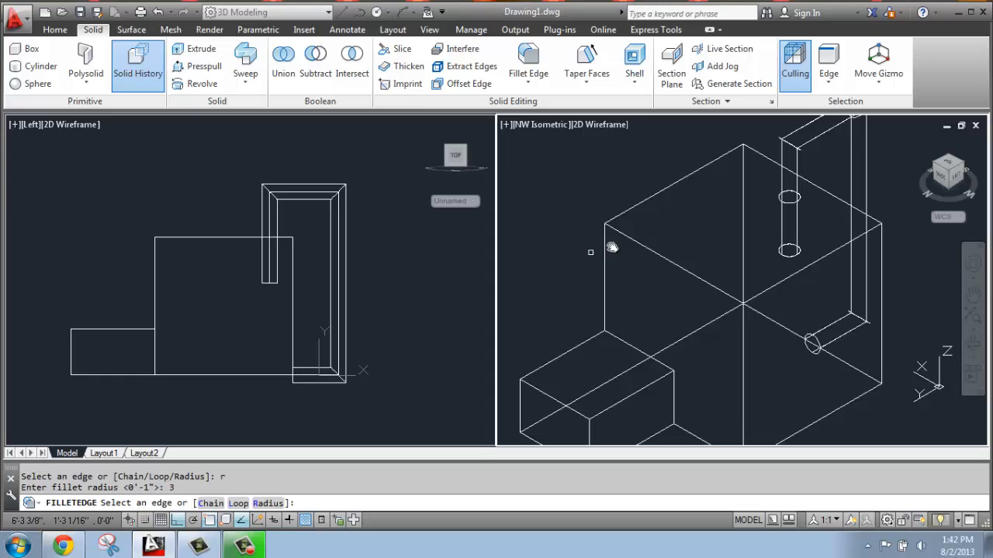
{"action": "mouse_move", "coordinate": [721, 286]}
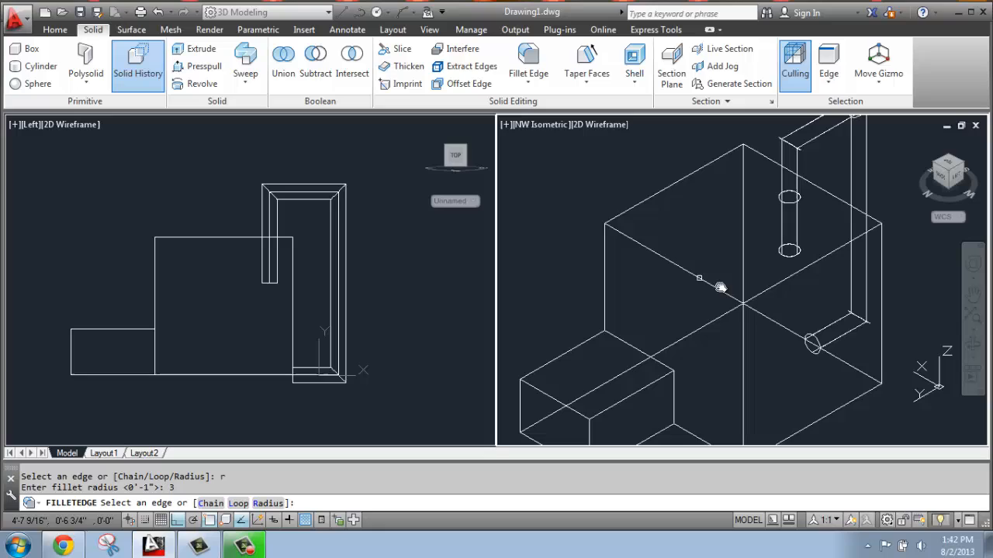
{"action": "mouse_move", "coordinate": [615, 217]}
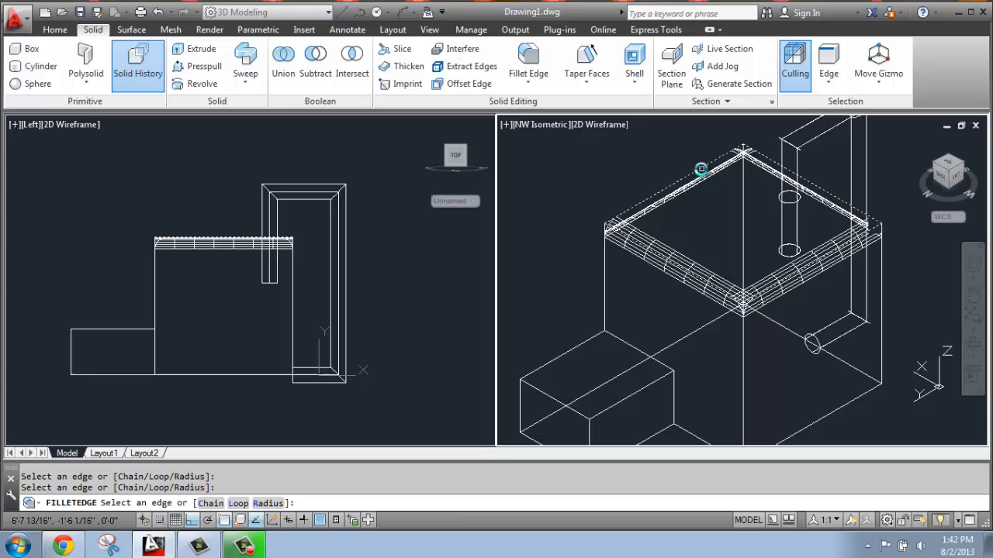
{"action": "left_click", "coordinate": [701, 169]}
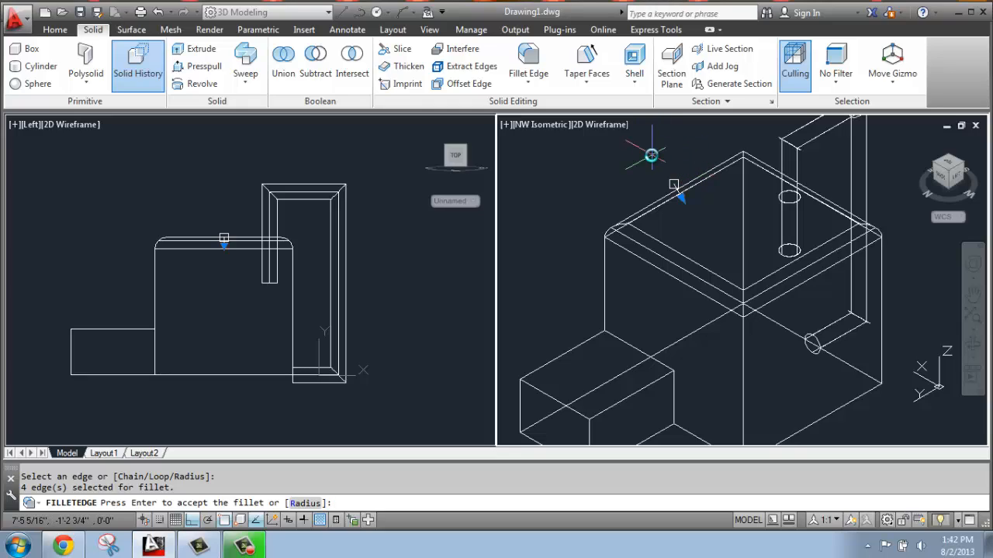
Try a fillet radius of 6, then settle on 4 for the large box's top edge loop.
{"action": "type", "text": "r"}
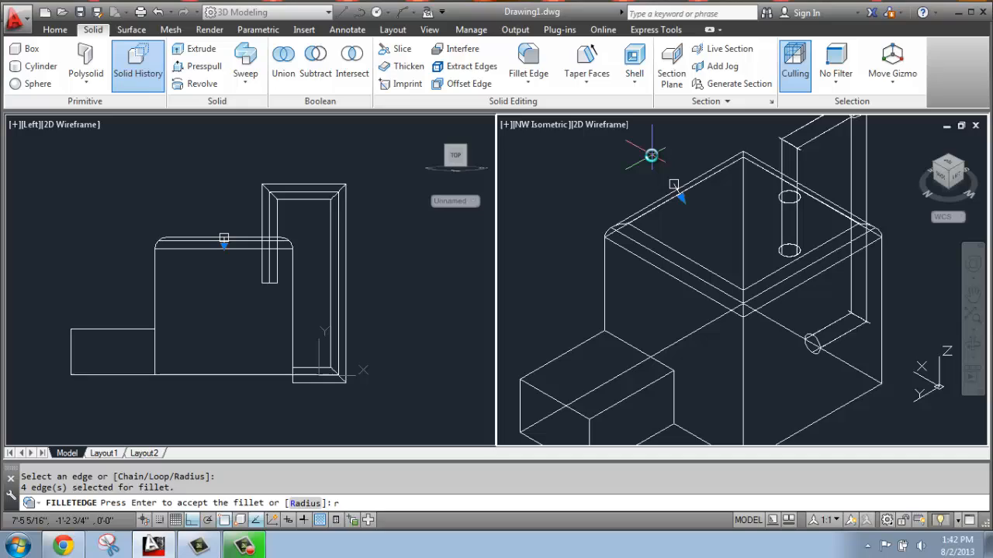
{"action": "type", "text": "6"}
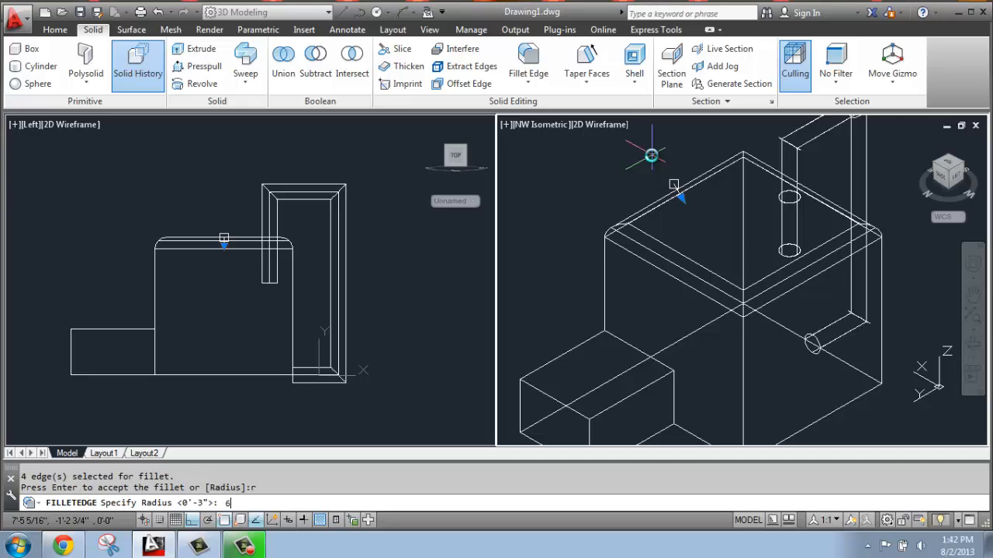
{"action": "key", "text": "enter"}
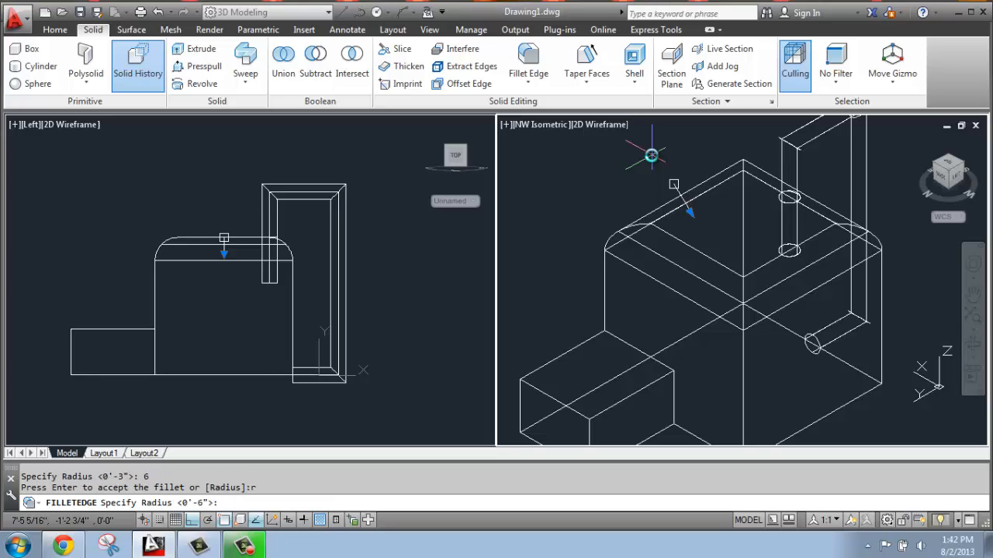
{"action": "type", "text": "4"}
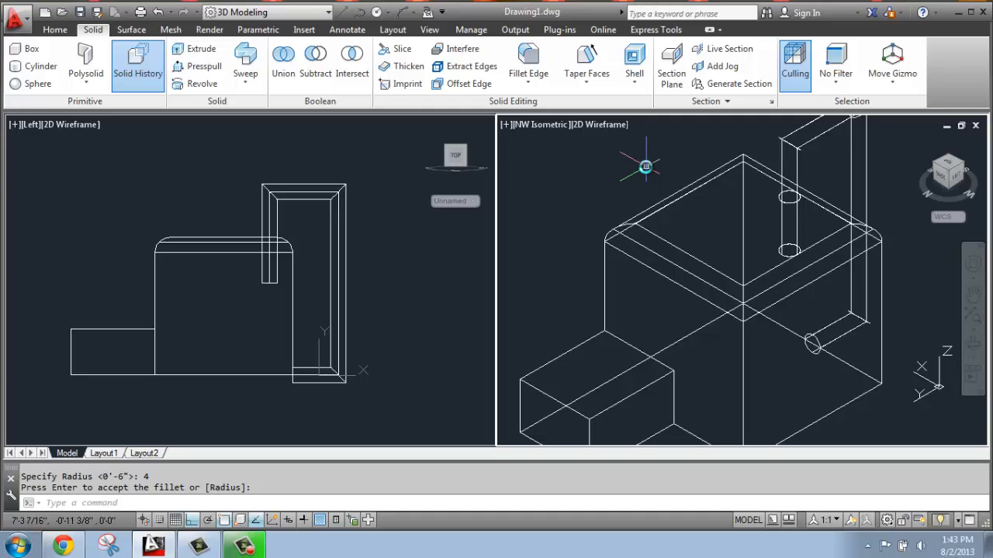
{"action": "mouse_move", "coordinate": [527, 58]}
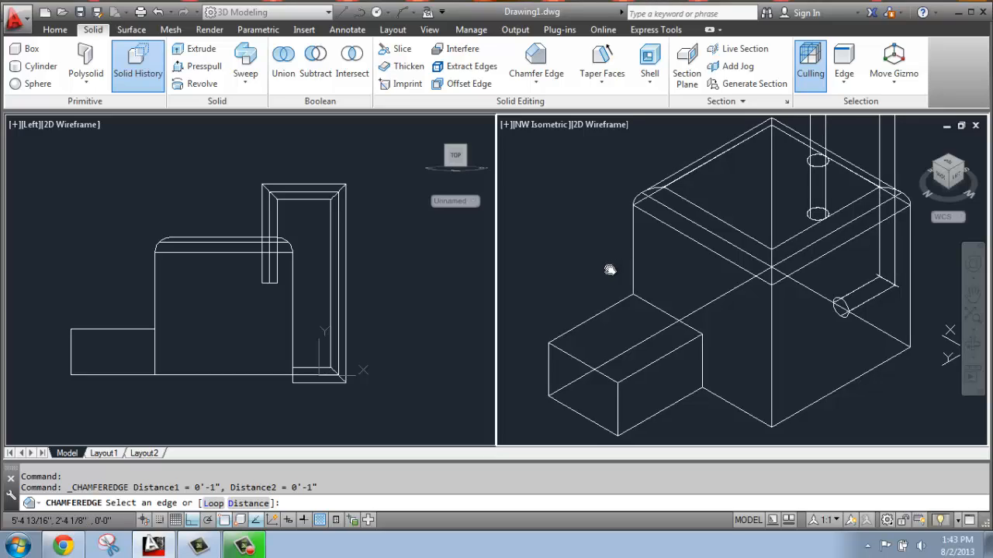
Preview a chamfer with distances 4 and 4 on the small box's top edge.
{"action": "type", "text": "d"}
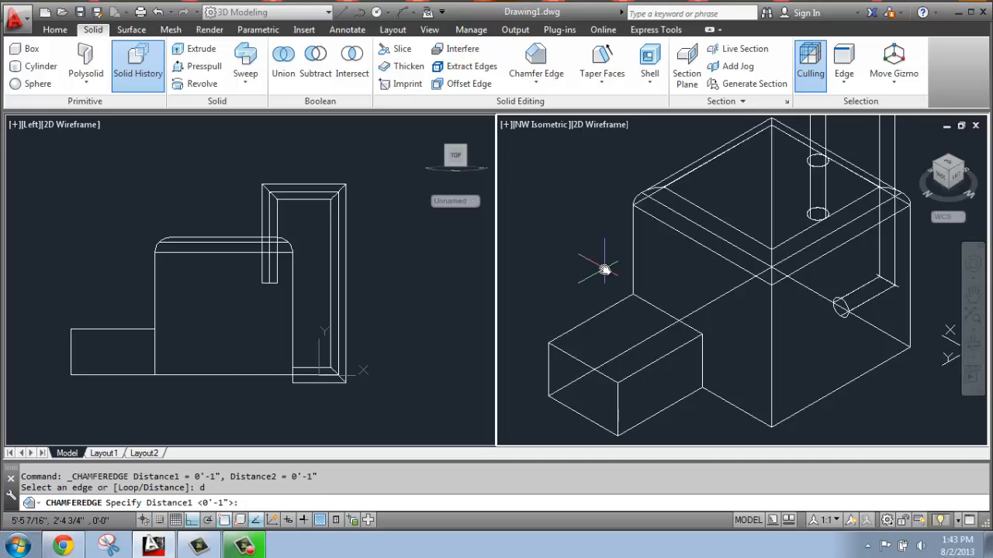
{"action": "type", "text": "4"}
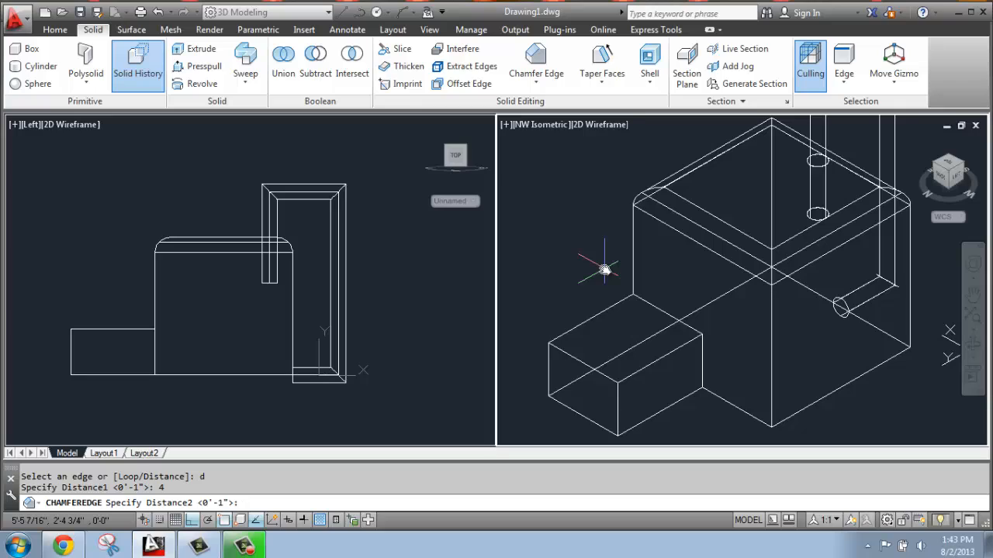
{"action": "type", "text": "4"}
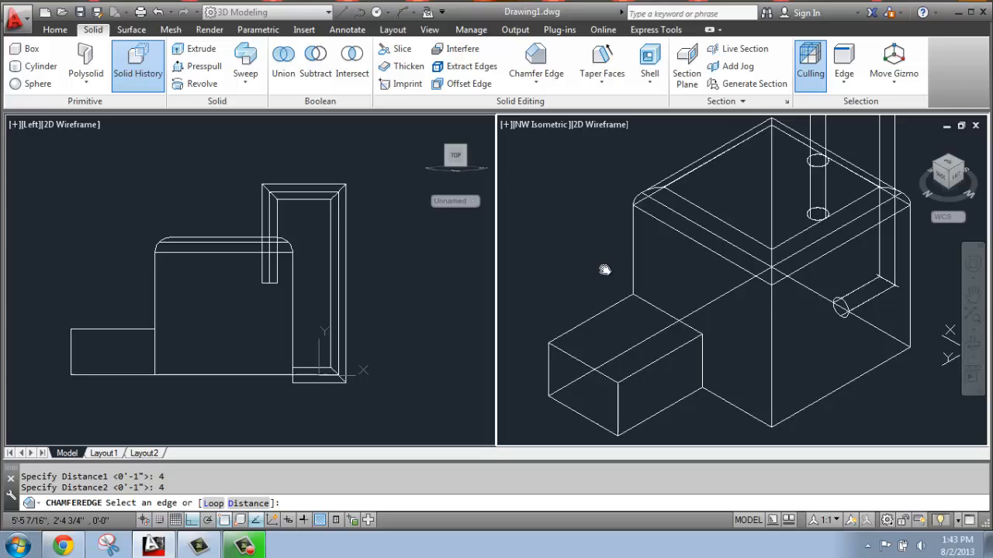
{"action": "left_click", "coordinate": [577, 329]}
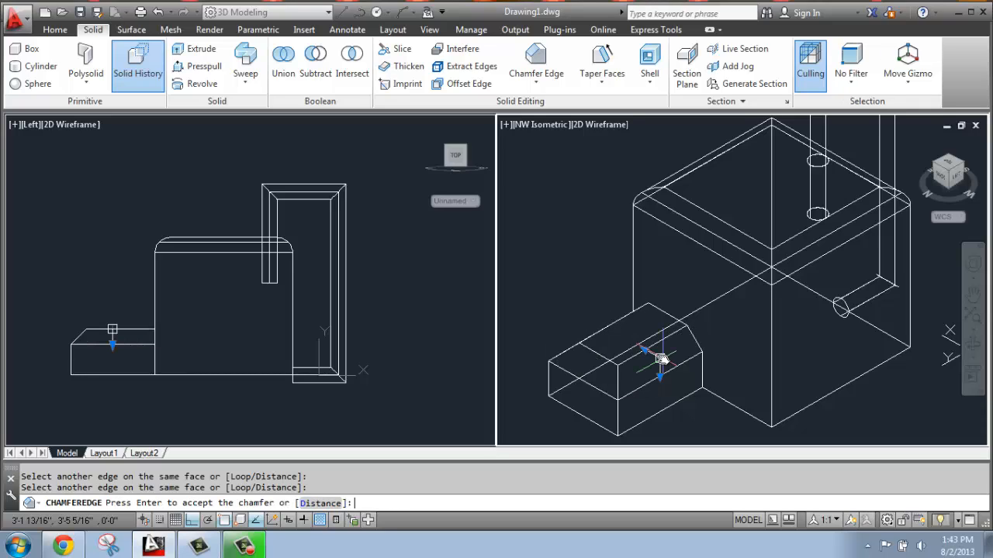
{"action": "mouse_move", "coordinate": [685, 354]}
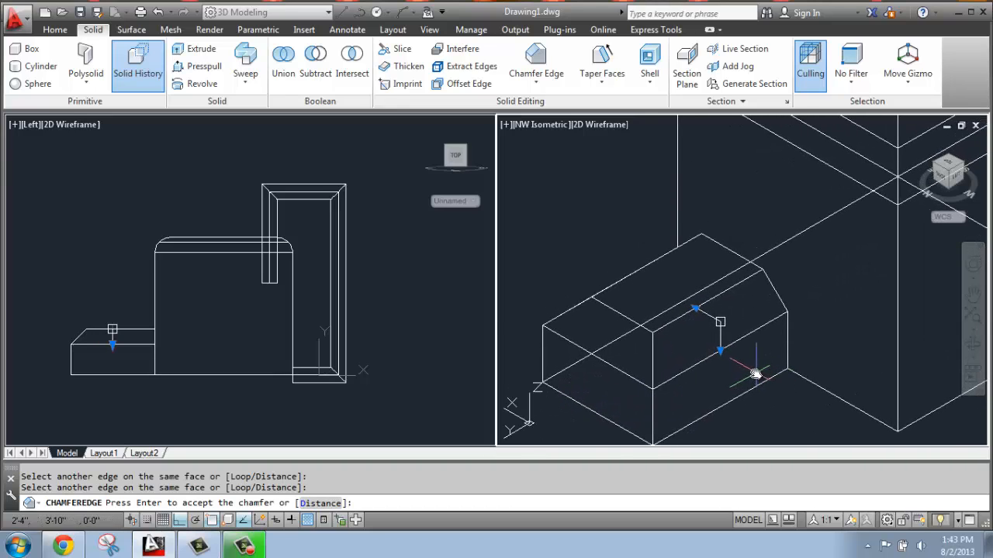
{"action": "type", "text": "d"}
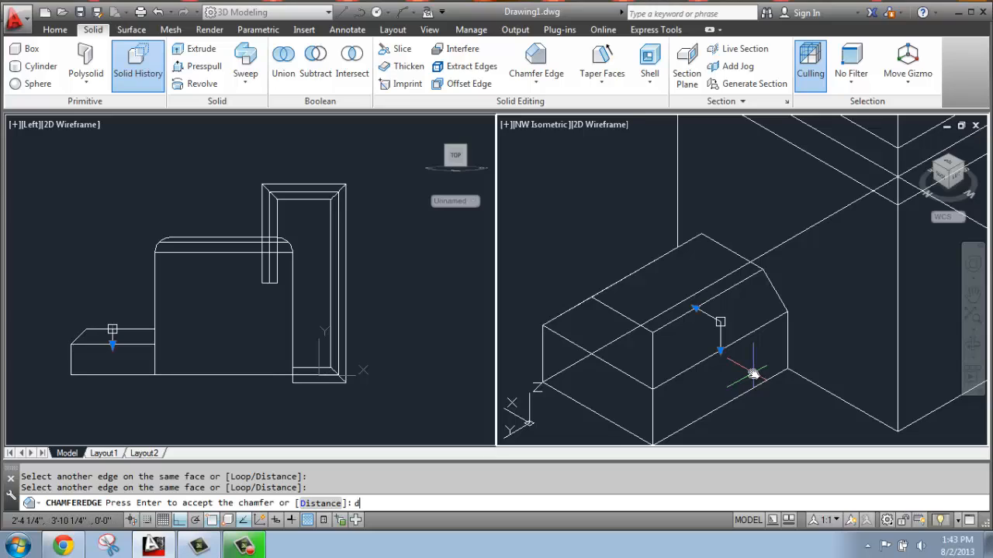
Reopen the Distance option to change the small box's bevel distances.
{"action": "key", "text": "Enter"}
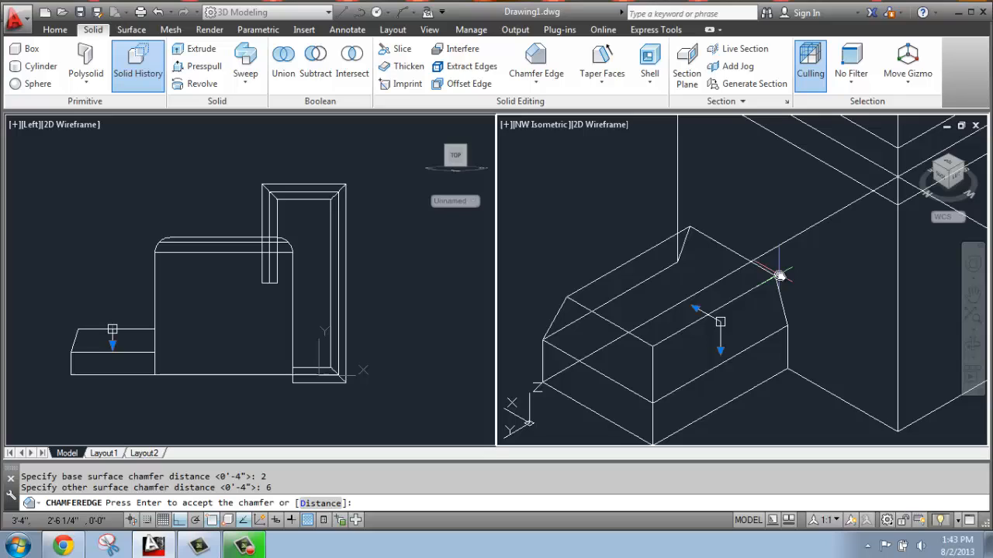
{"action": "mouse_move", "coordinate": [794, 326]}
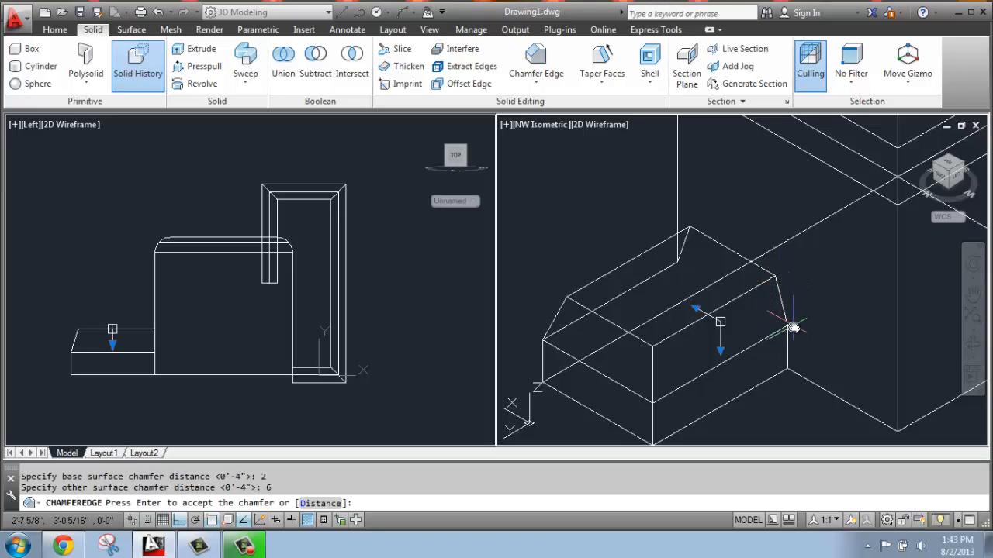
{"action": "mouse_move", "coordinate": [784, 279]}
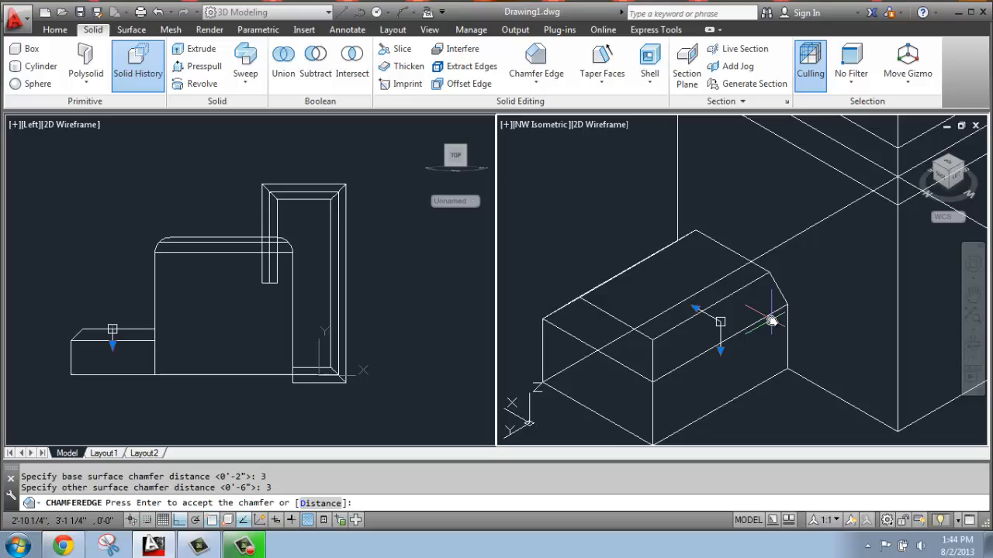
{"action": "mouse_move", "coordinate": [794, 271]}
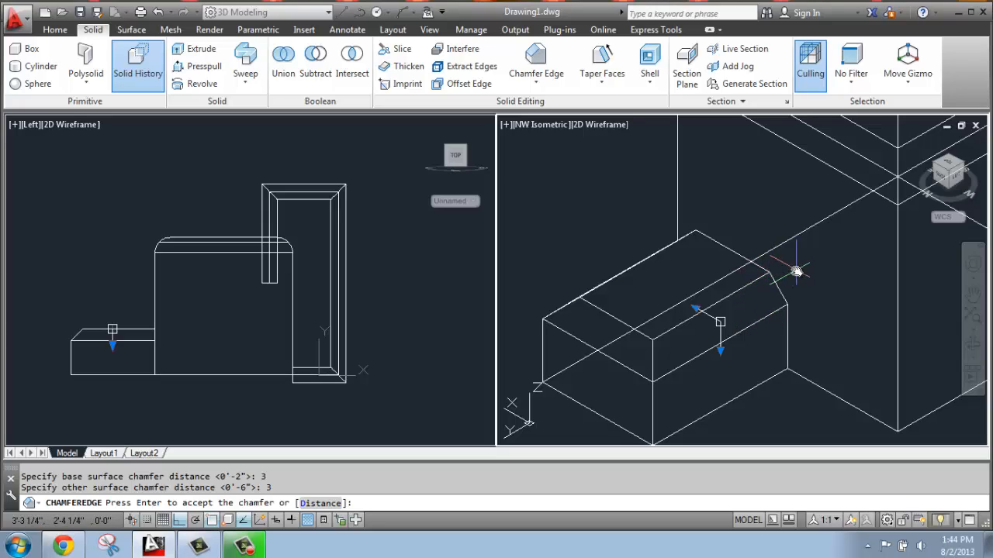
{"action": "mouse_move", "coordinate": [757, 279]}
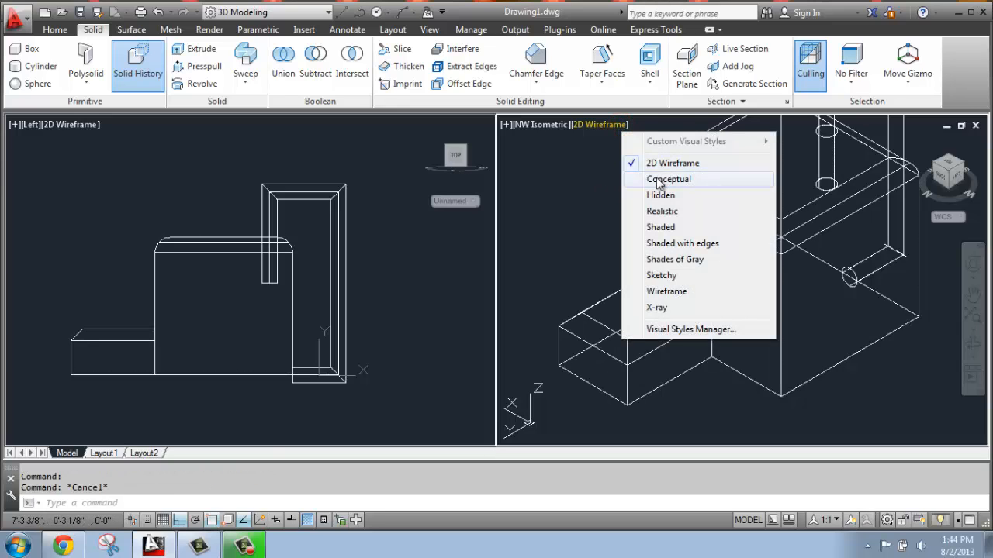
Shade the isometric viewport in the Conceptual visual style.
{"action": "left_click", "coordinate": [667, 178]}
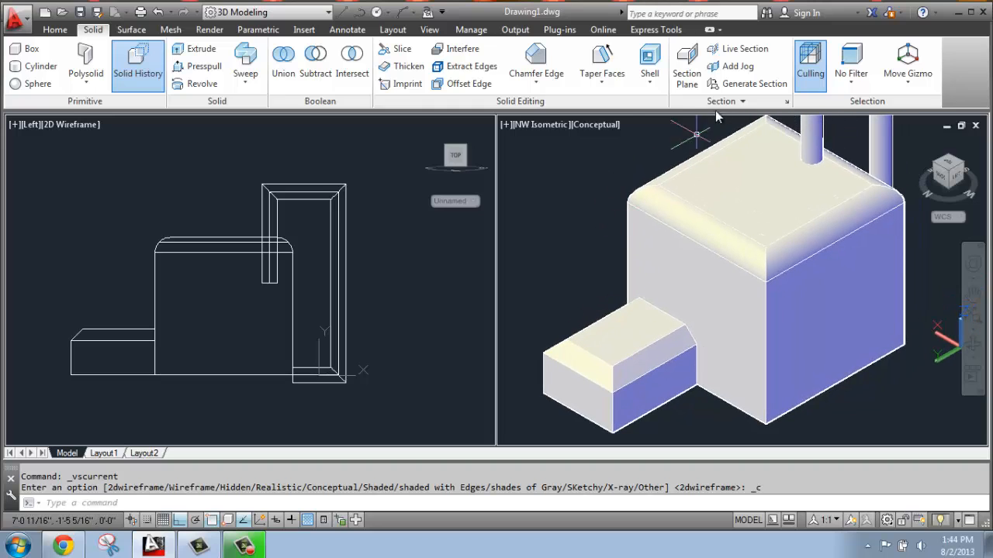
{"action": "mouse_move", "coordinate": [735, 380]}
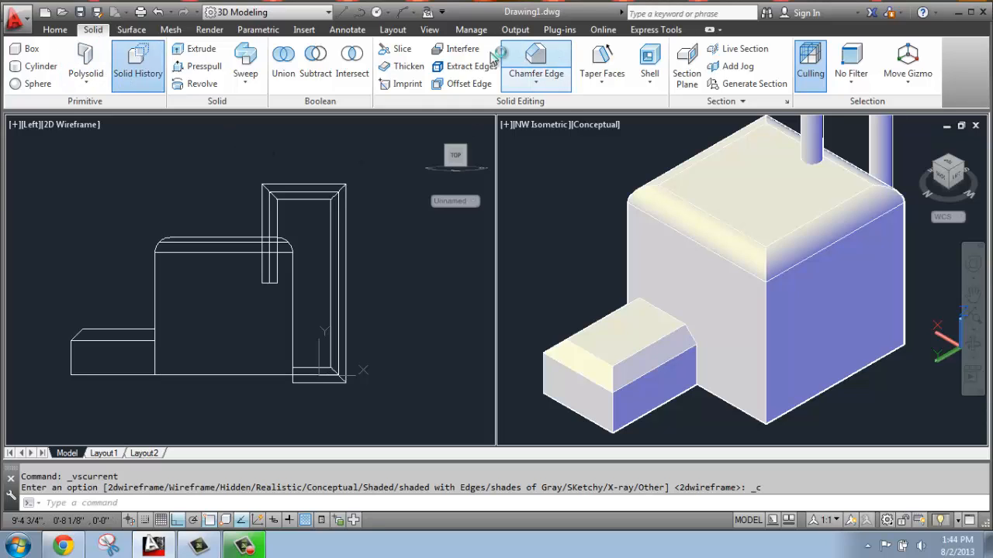
{"action": "left_click", "coordinate": [535, 73]}
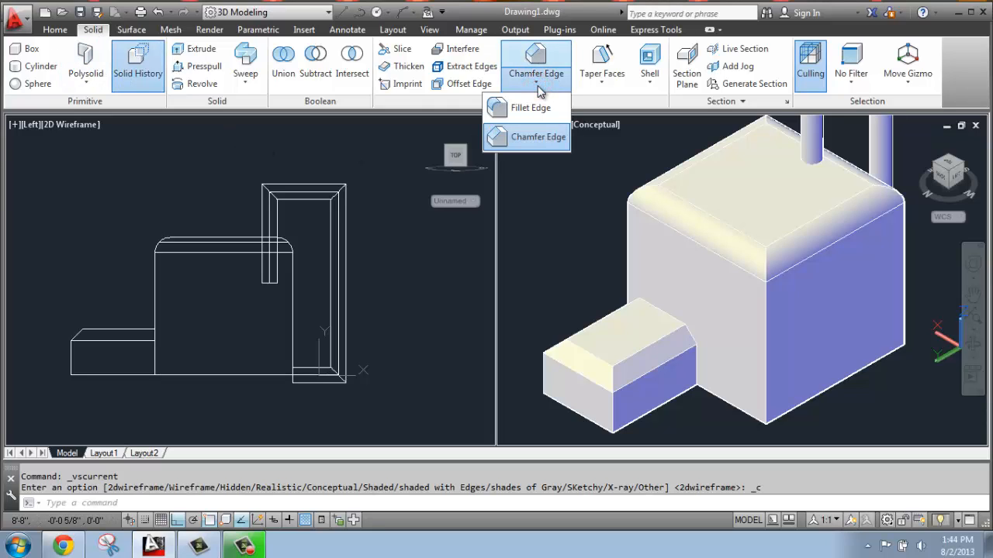